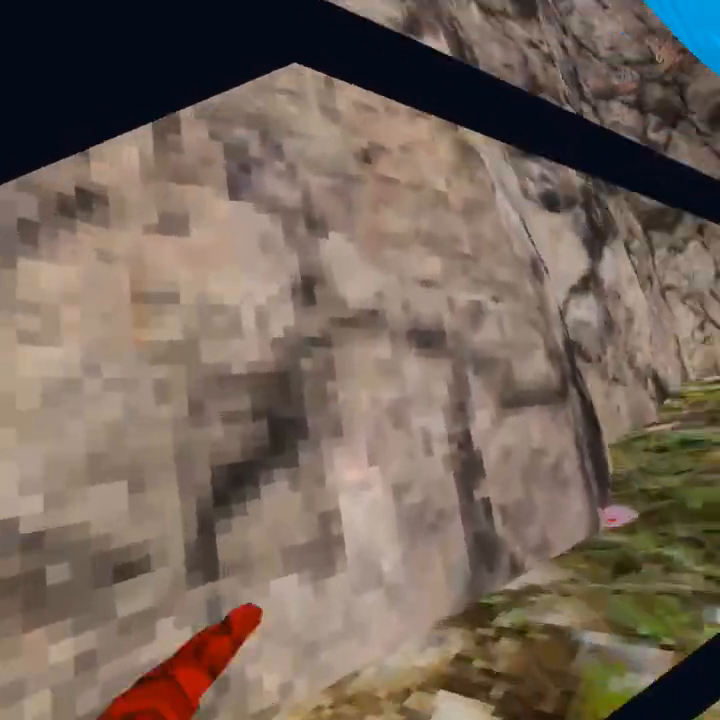
mouse_move(360, 360)
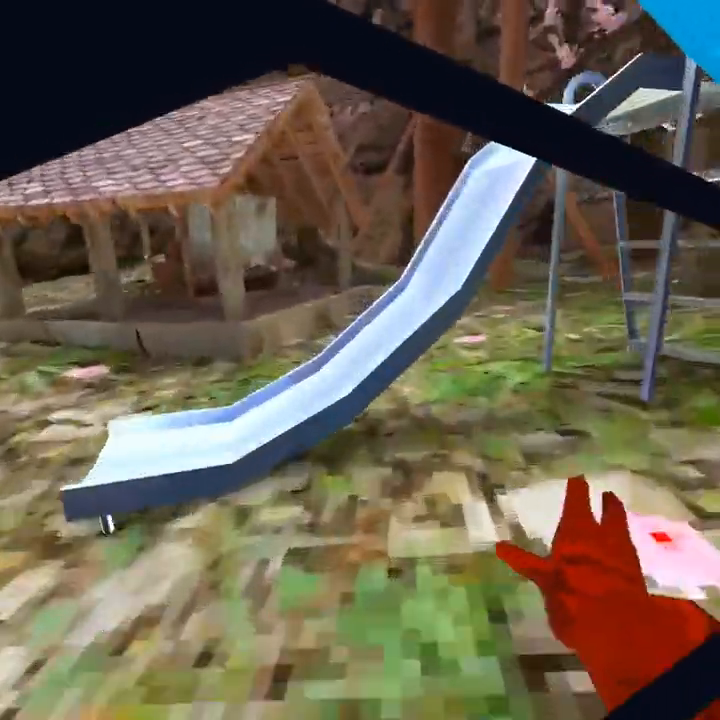